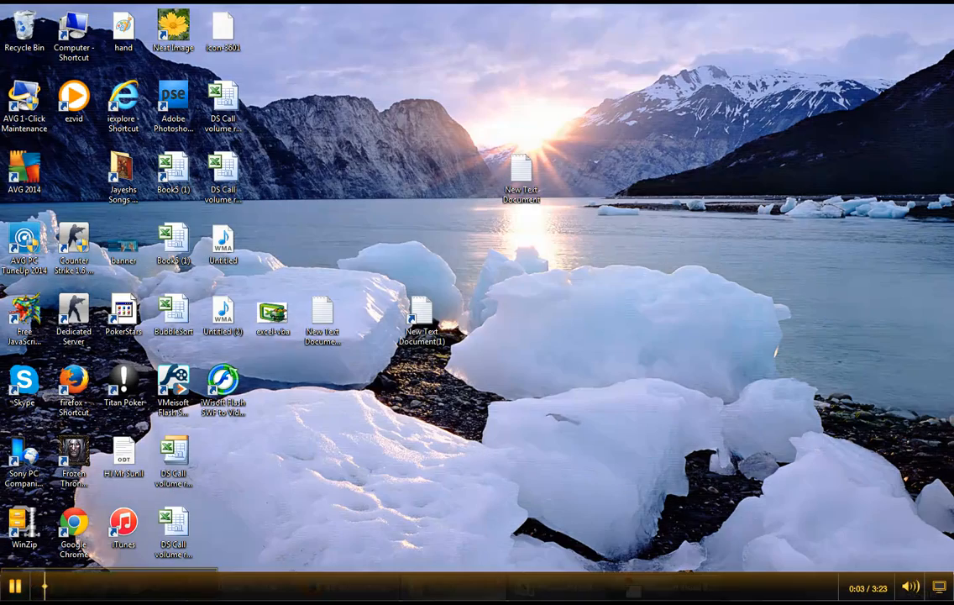
- Open the VBA editor from the Protection sheet and start an empty Sub ProtectSheet() in Module3
{"action": "left_click", "coordinate": [453, 586]}
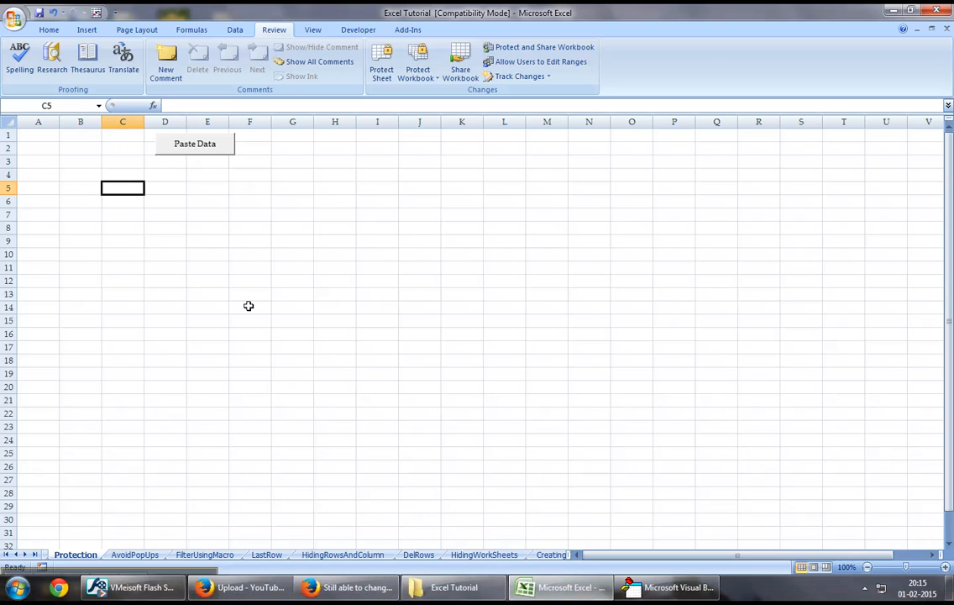
{"action": "mouse_move", "coordinate": [207, 186]}
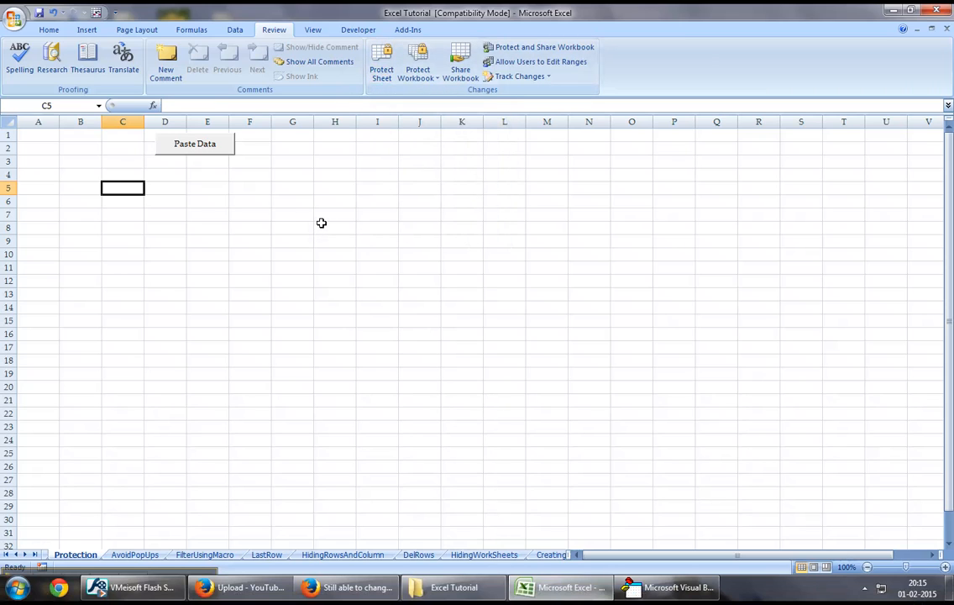
{"action": "mouse_move", "coordinate": [325, 211]}
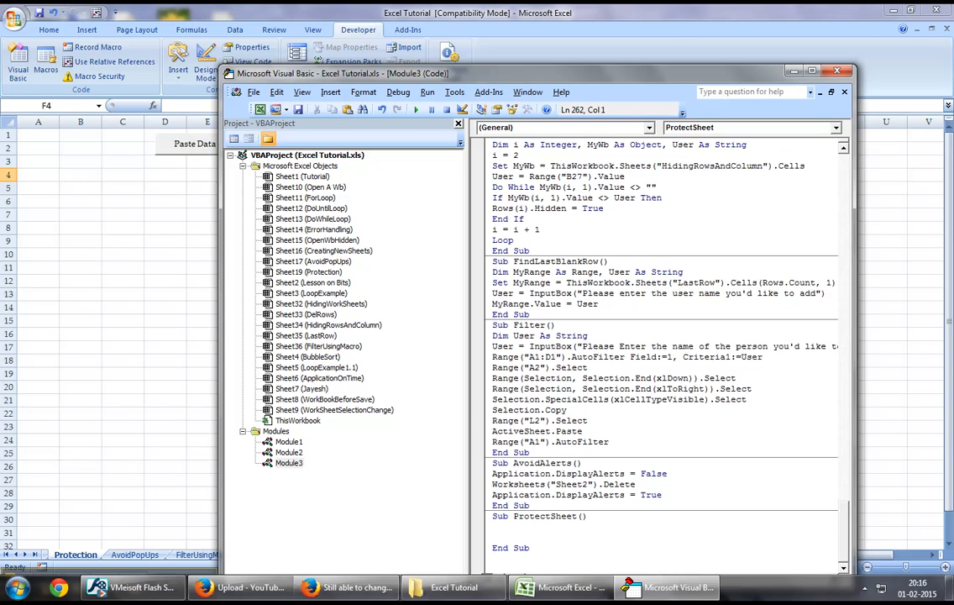
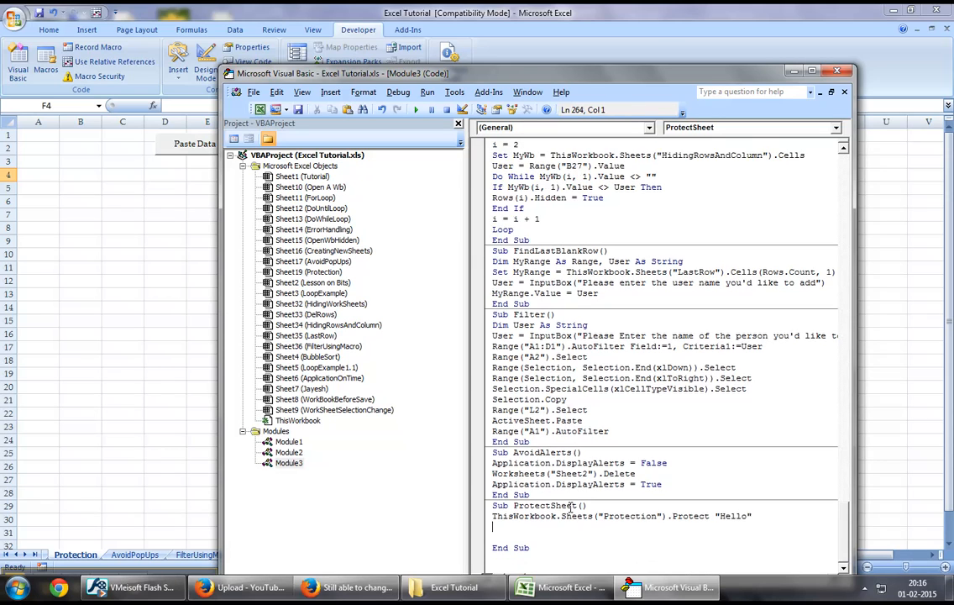
- Add a line setting the Protection sheet's cells Locked
{"action": "type", "text": "This"}
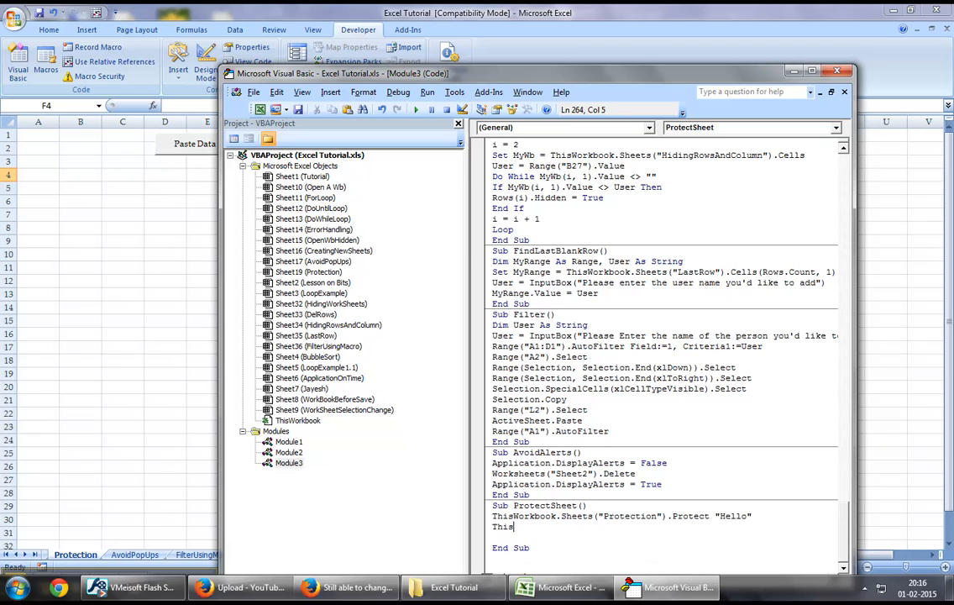
{"action": "type", "text": "Sheets(\"Protection\").Cells"}
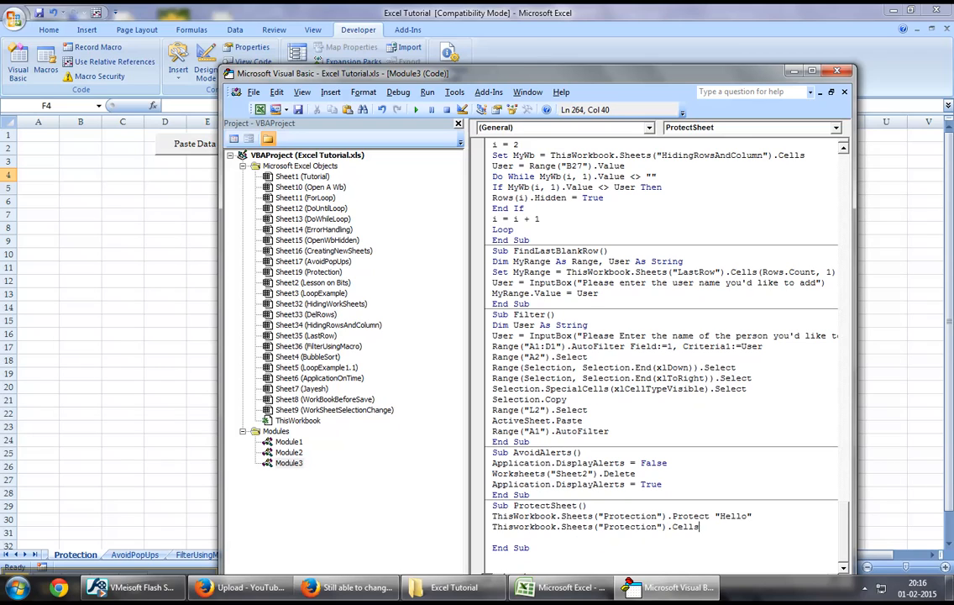
{"action": "type", "text": "Locke"}
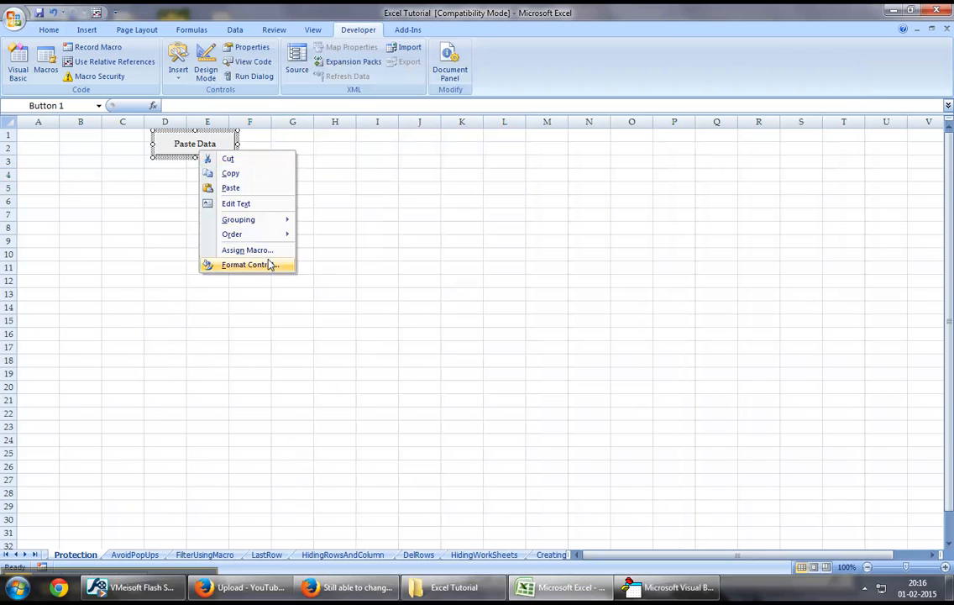
- Run ProtectSheet, then dismiss the read-only warning when editing a cell
{"action": "left_click", "coordinate": [207, 200]}
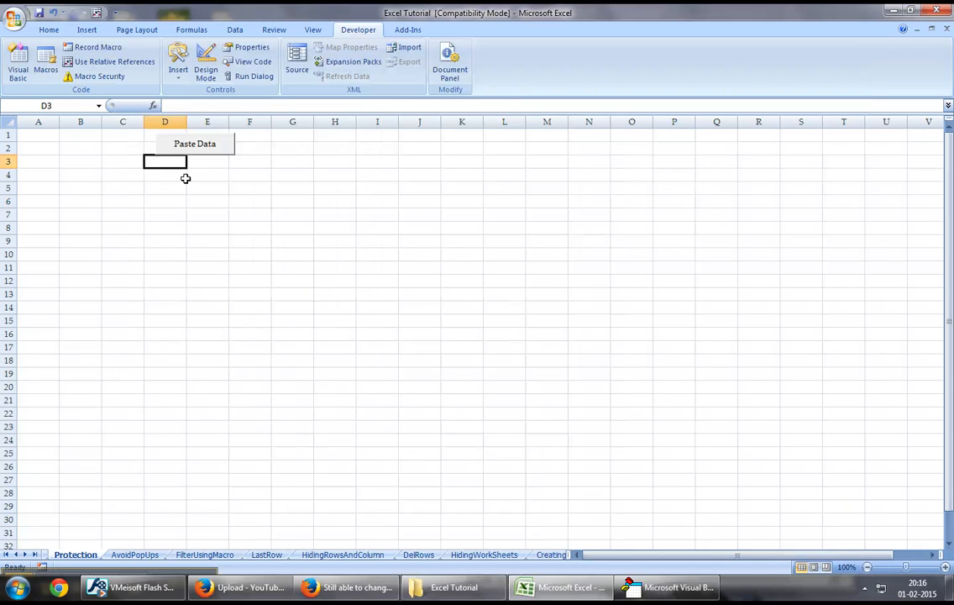
{"action": "left_click", "coordinate": [208, 201]}
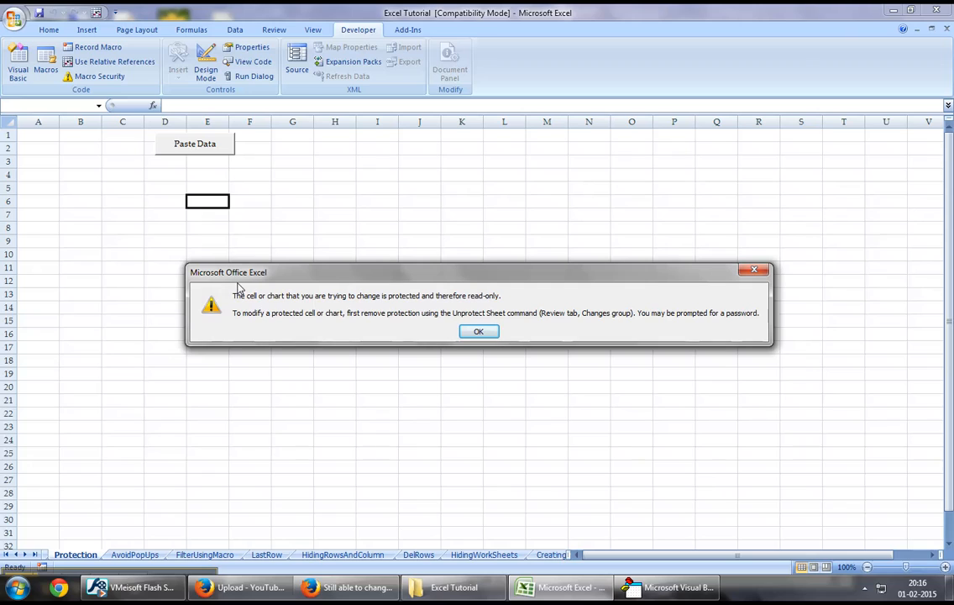
{"action": "mouse_move", "coordinate": [322, 304]}
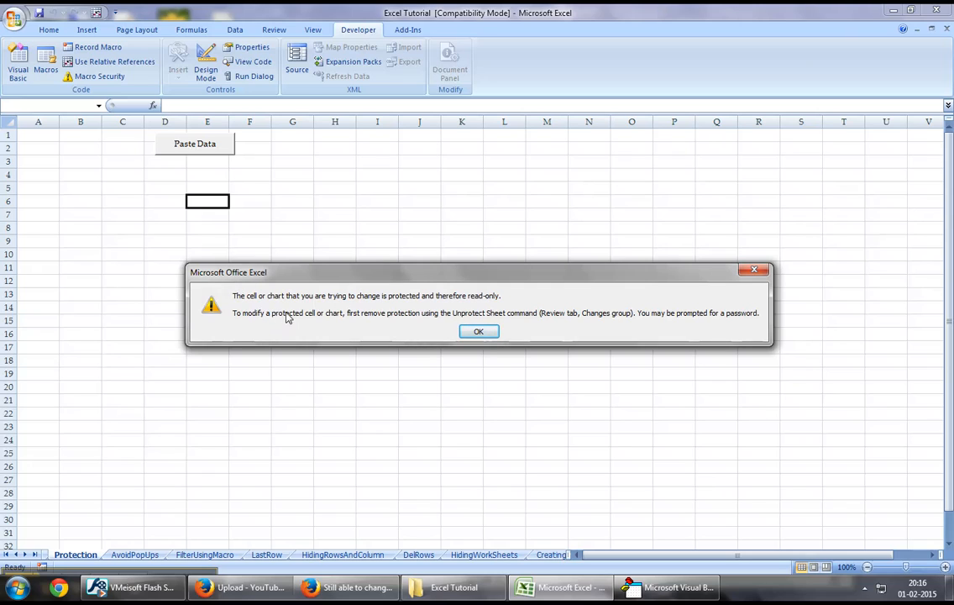
{"action": "mouse_move", "coordinate": [351, 320]}
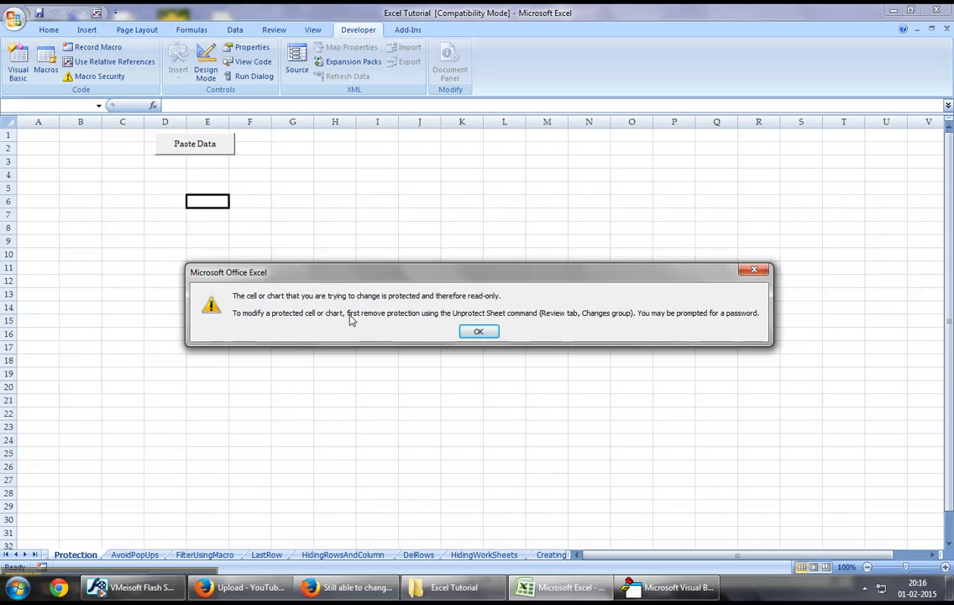
{"action": "mouse_move", "coordinate": [436, 405]}
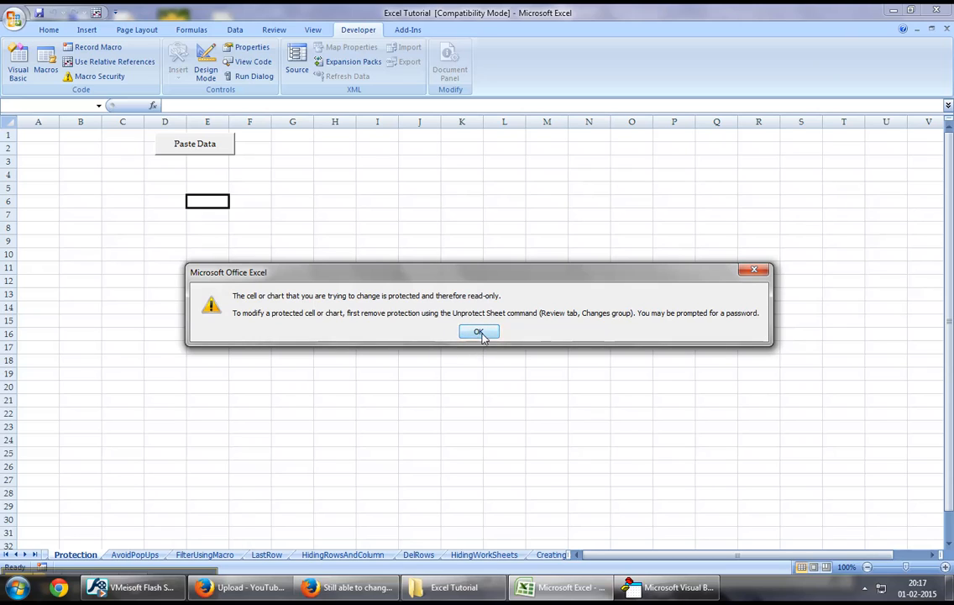
{"action": "left_click", "coordinate": [479, 331]}
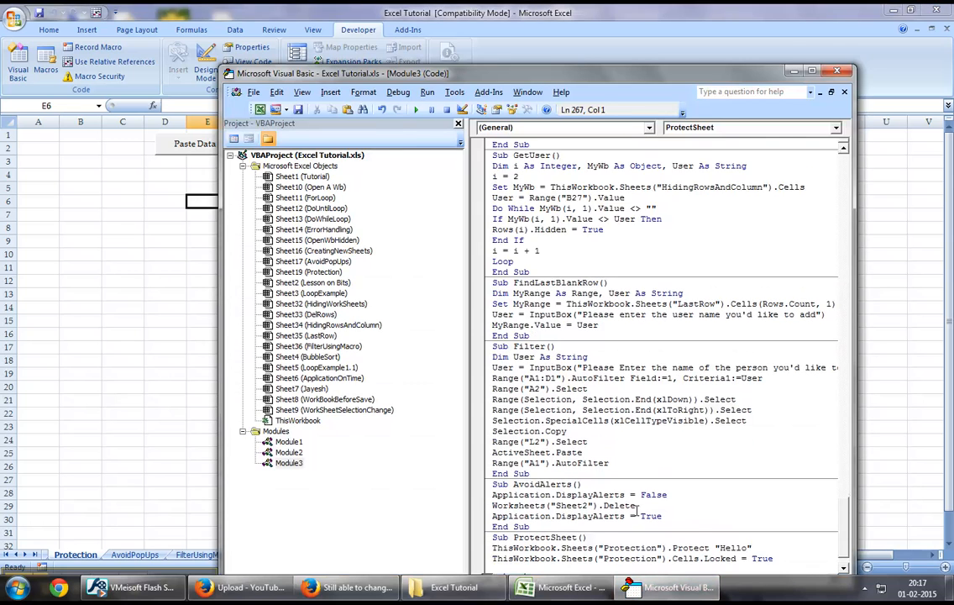
- Add Range("A1").Value = "hello World" inside Sub UnProtectsheet
{"action": "scroll", "scroll_direction": "down", "scroll_amount": 3}
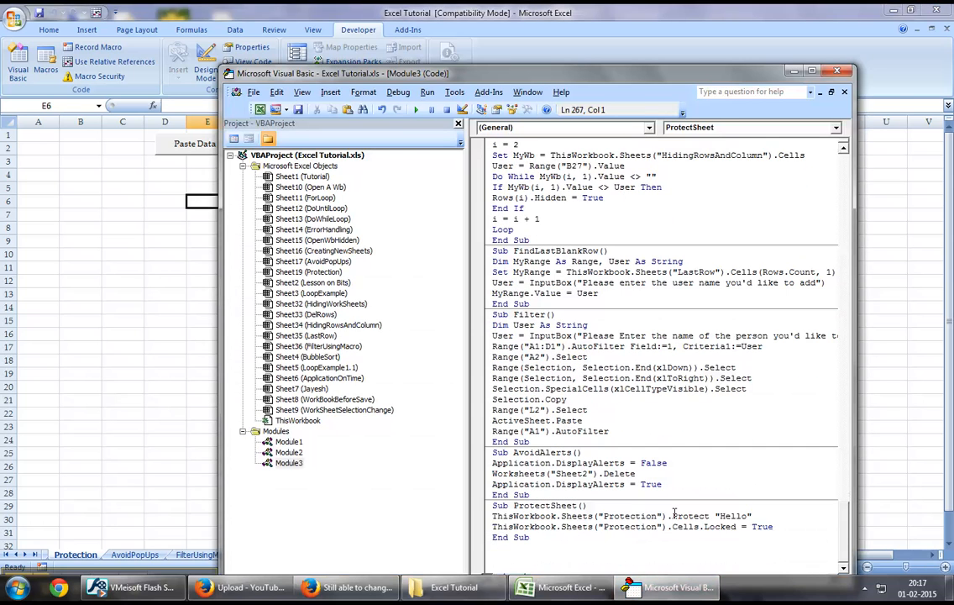
{"action": "type", "text": "Sub UnProtectsheet("}
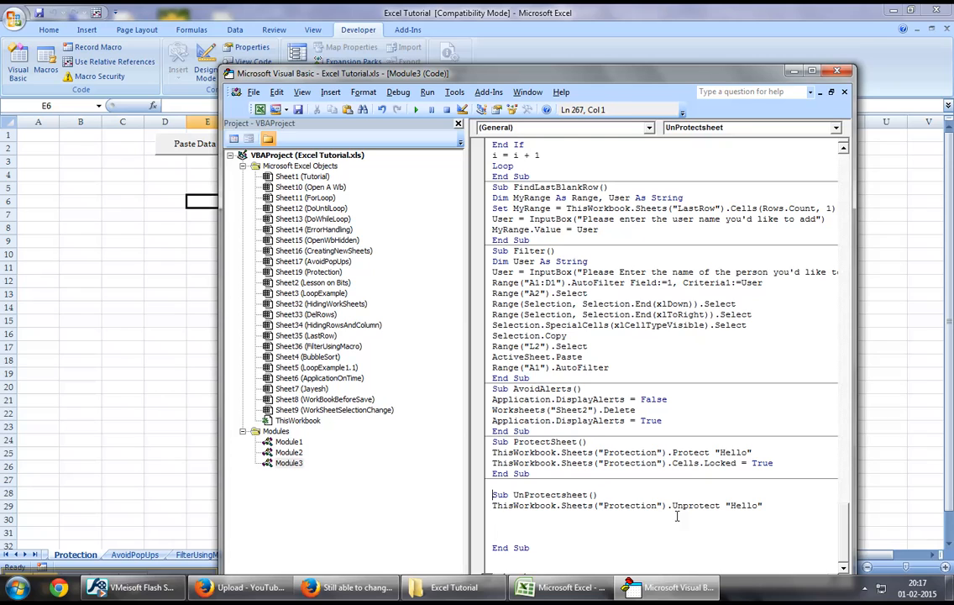
{"action": "scroll", "scroll_direction": "down", "scroll_amount": 3}
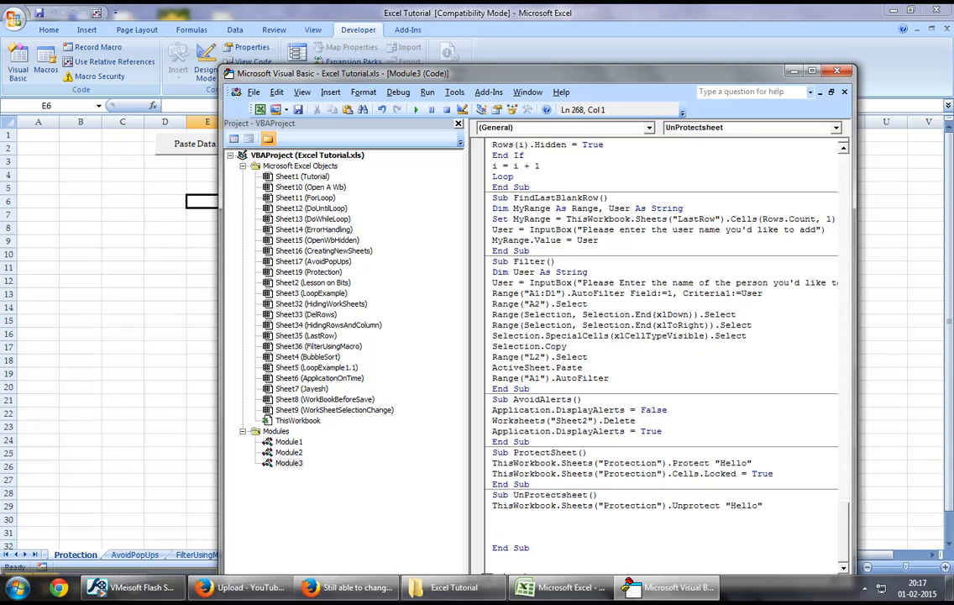
{"action": "type", "text": "Range(\"A1"}
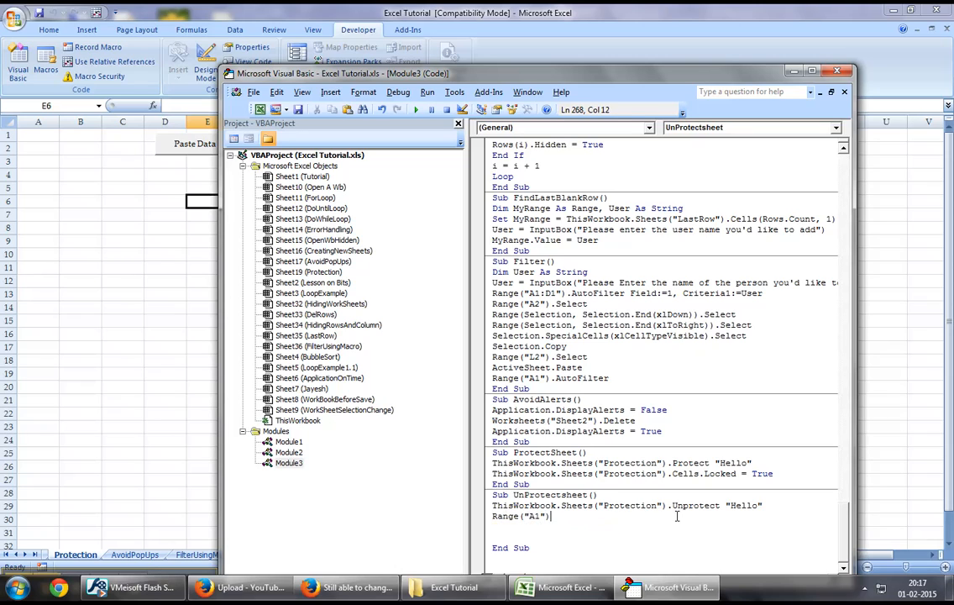
{"action": "type", "text": ".Value = \"hell"}
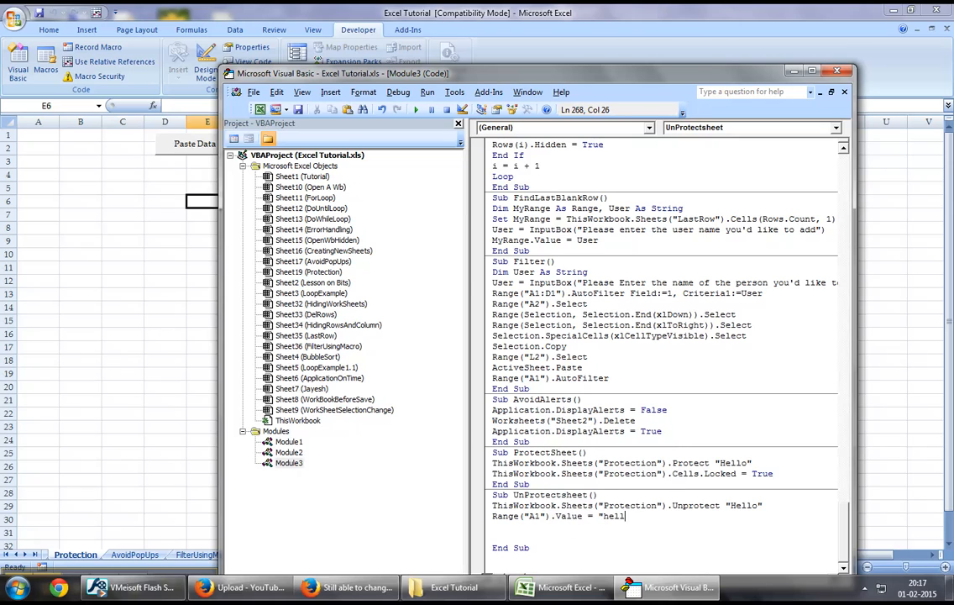
{"action": "type", "text": "o World"}
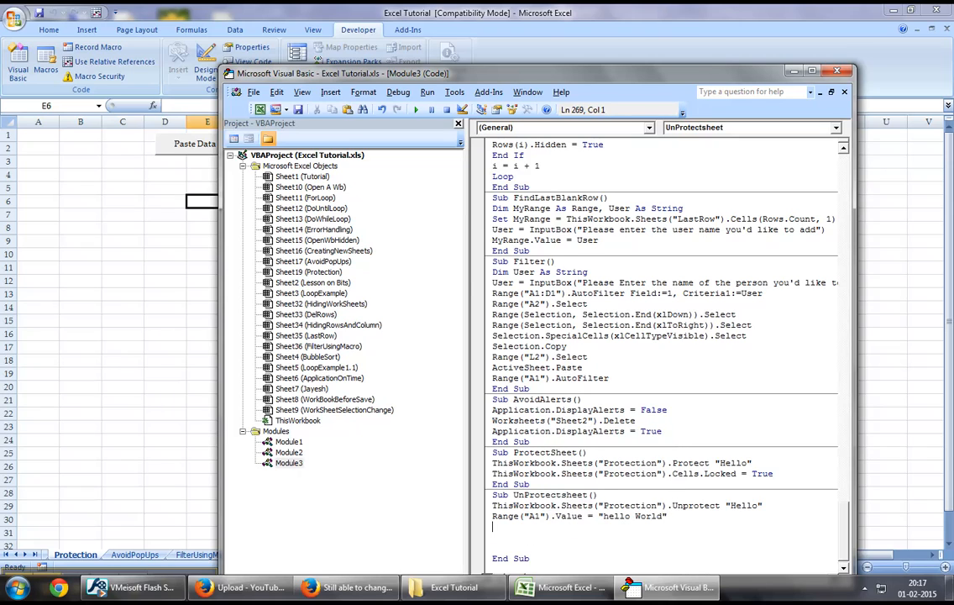
{"action": "left_click_drag", "start_coordinate": [494, 463], "coordinate": [773, 473]}
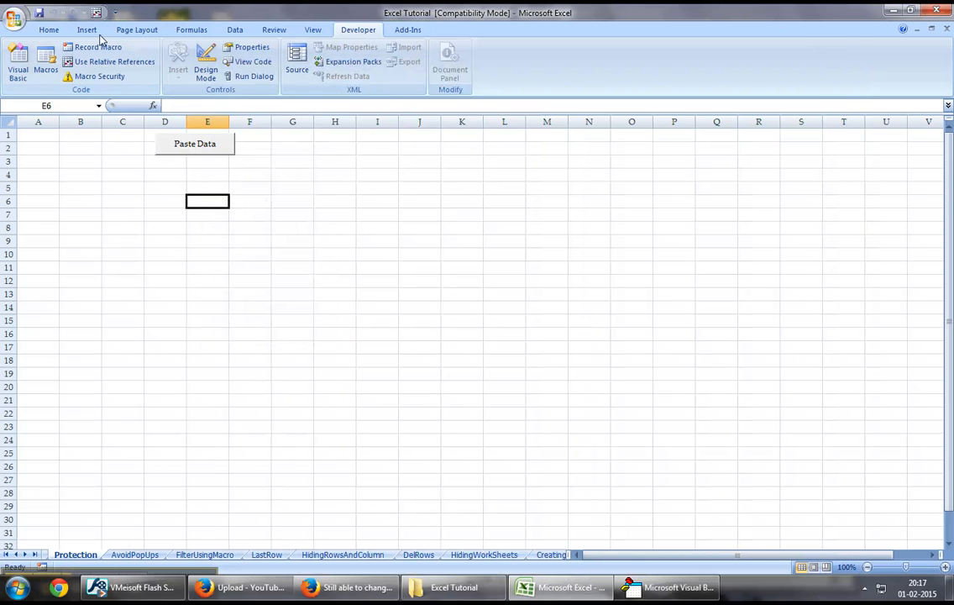
- Assign the UnProtectsheet macro to the Paste Data button
{"action": "left_click", "coordinate": [274, 30]}
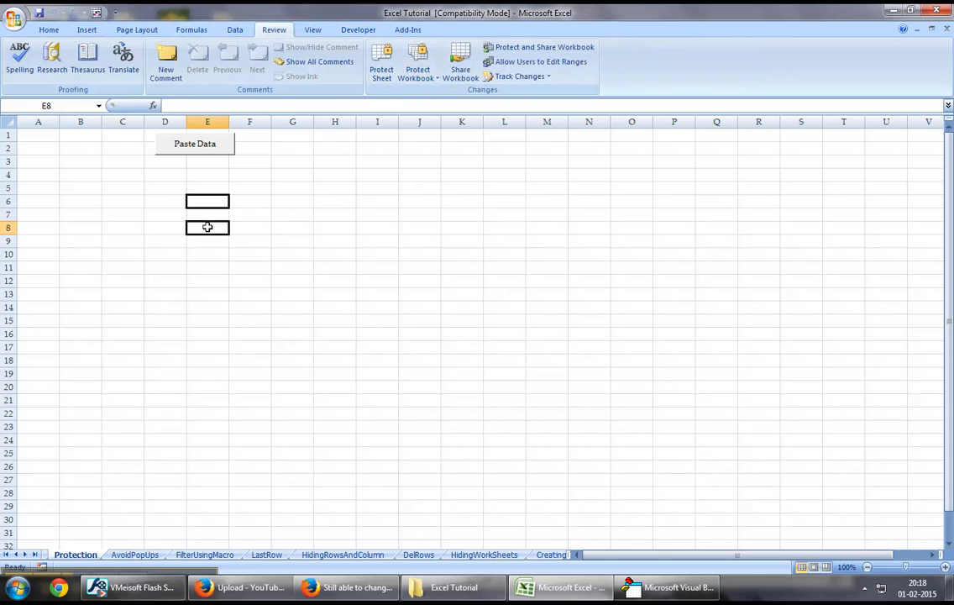
{"action": "left_click", "coordinate": [194, 143]}
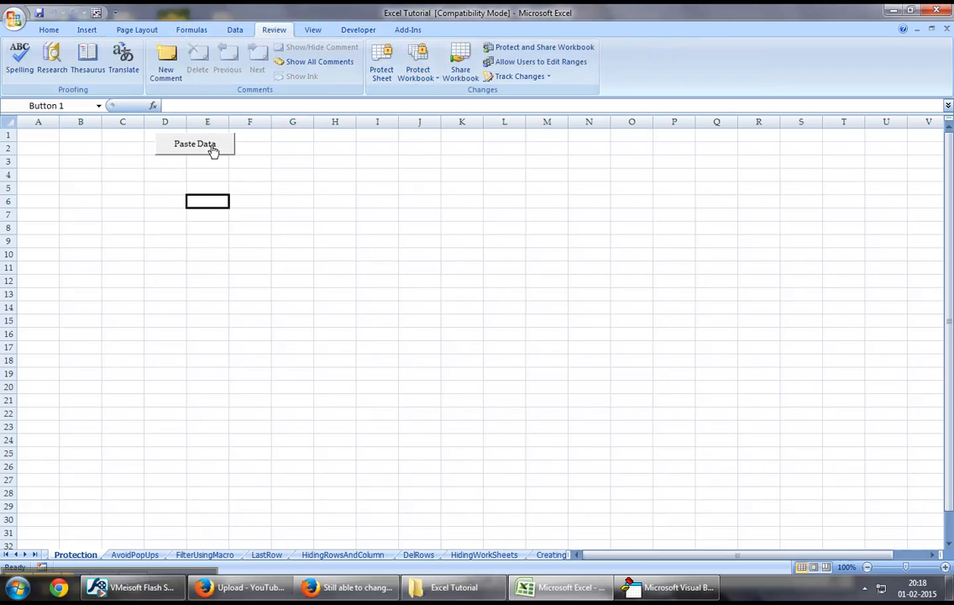
{"action": "right_click", "coordinate": [195, 144]}
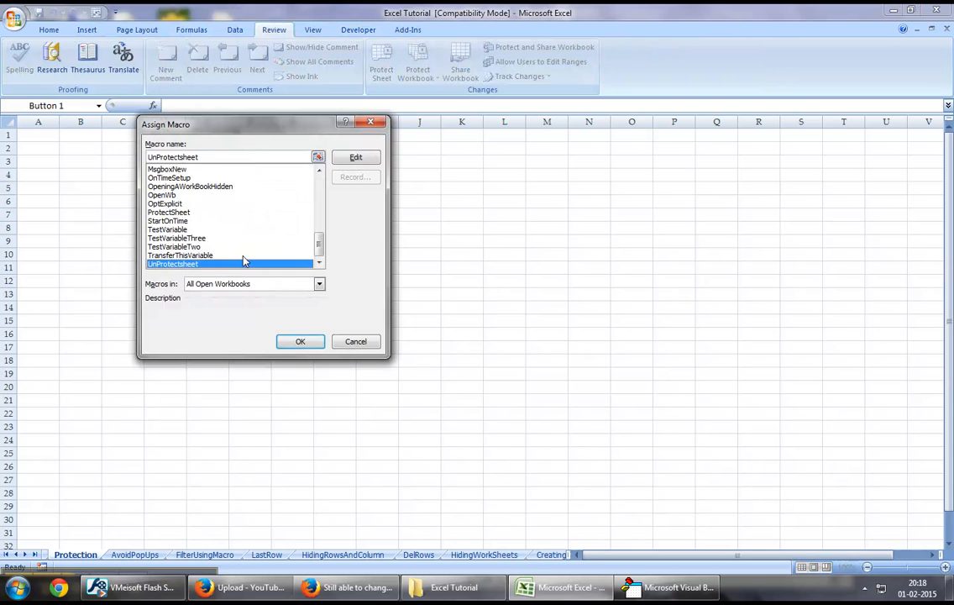
{"action": "left_click", "coordinate": [300, 341]}
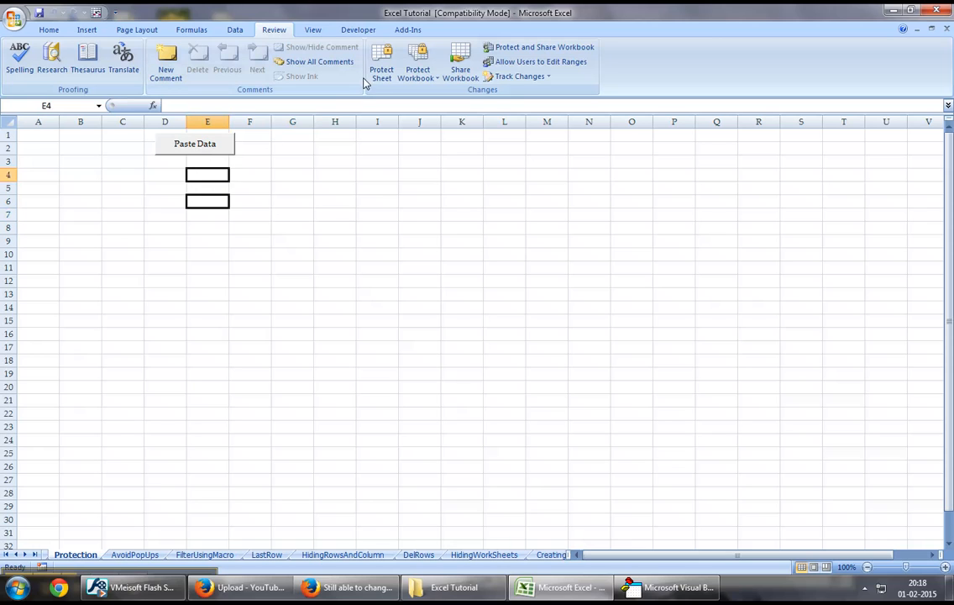
- Protect the Protection sheet with a password, confirming it
{"action": "left_click", "coordinate": [381, 61]}
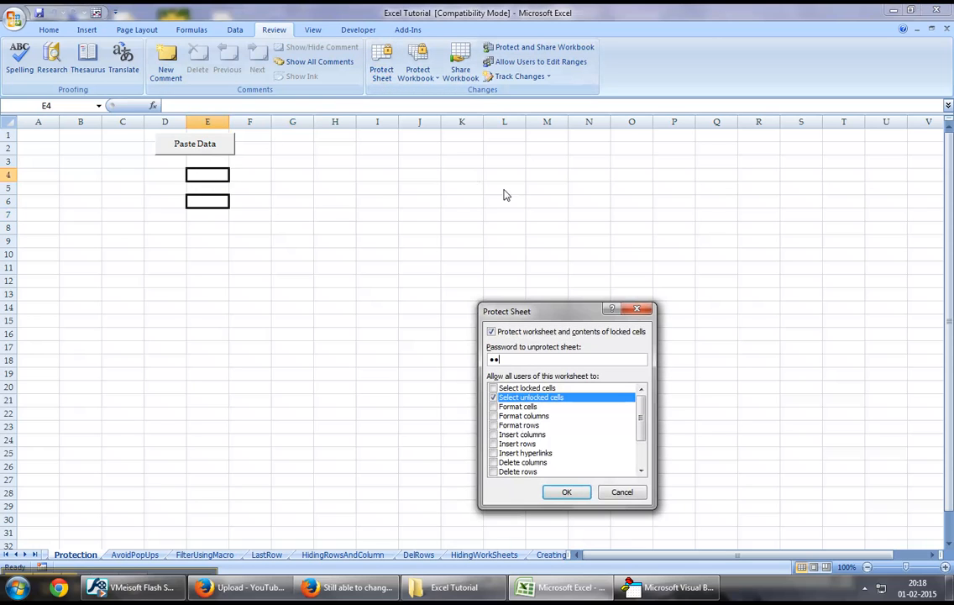
{"action": "left_click", "coordinate": [566, 491]}
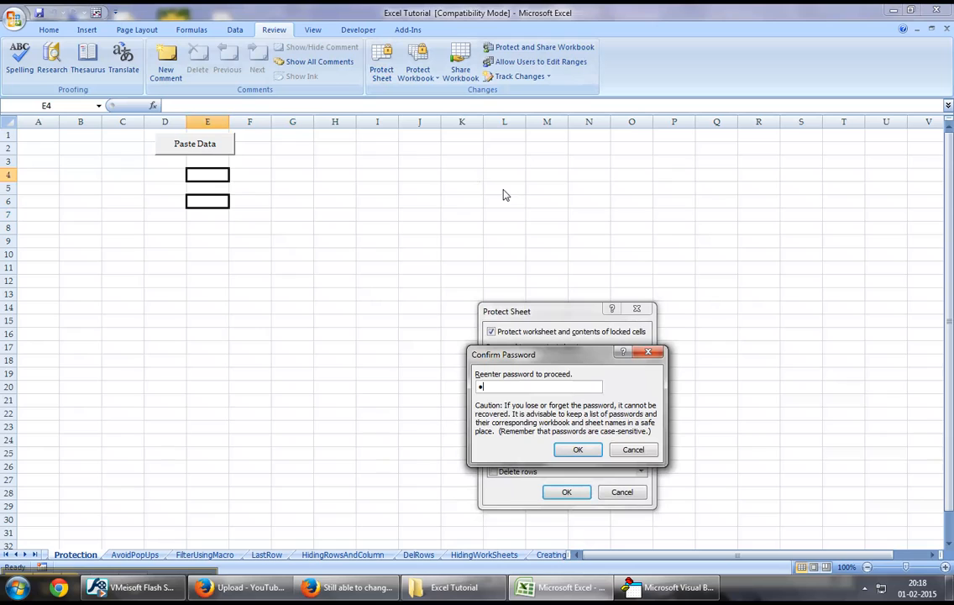
{"action": "left_click", "coordinate": [578, 450]}
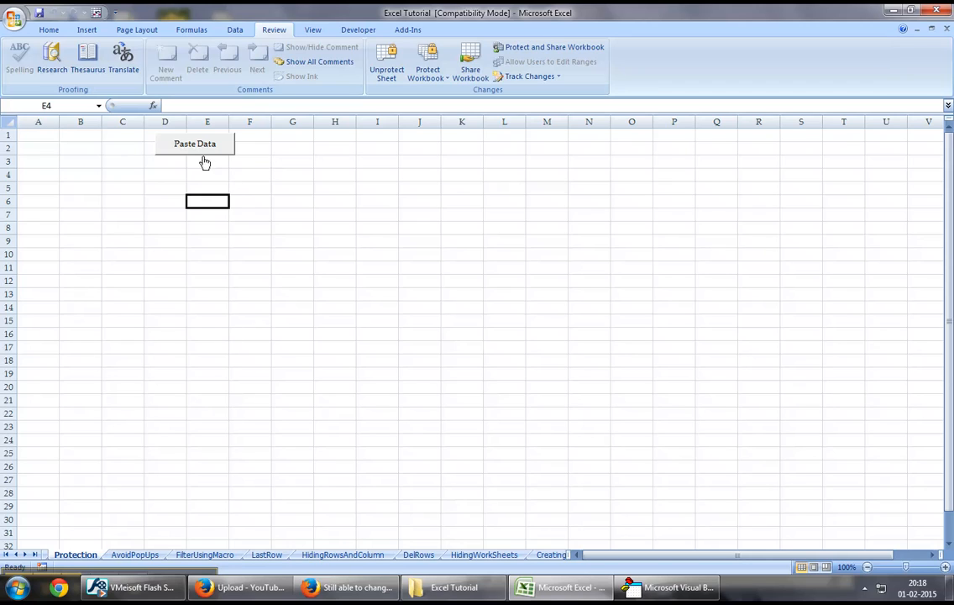
- Run Paste Data to write hello World into A1, dismiss the warning, and return to the VBA code
{"action": "left_click", "coordinate": [194, 143]}
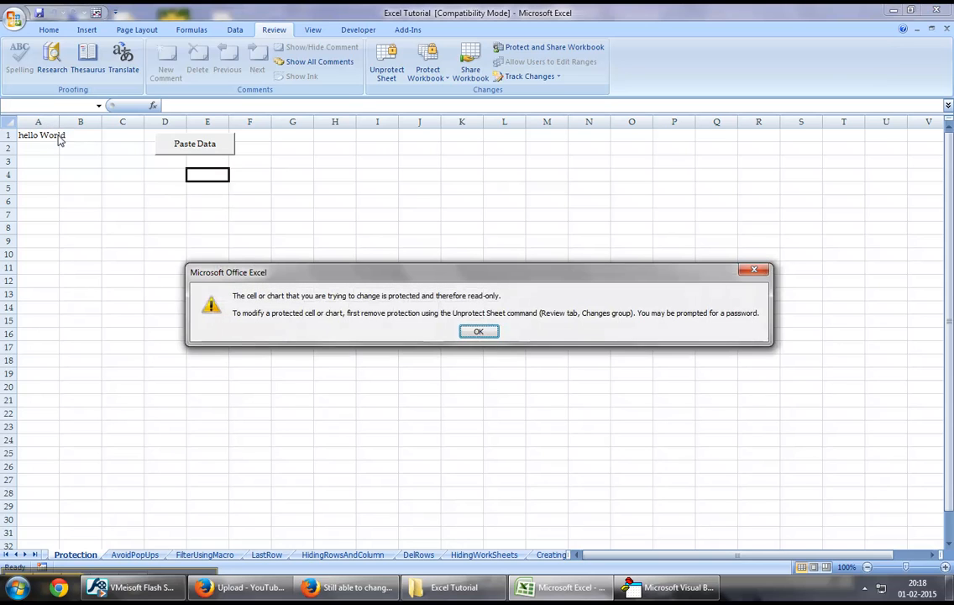
{"action": "left_click", "coordinate": [478, 331]}
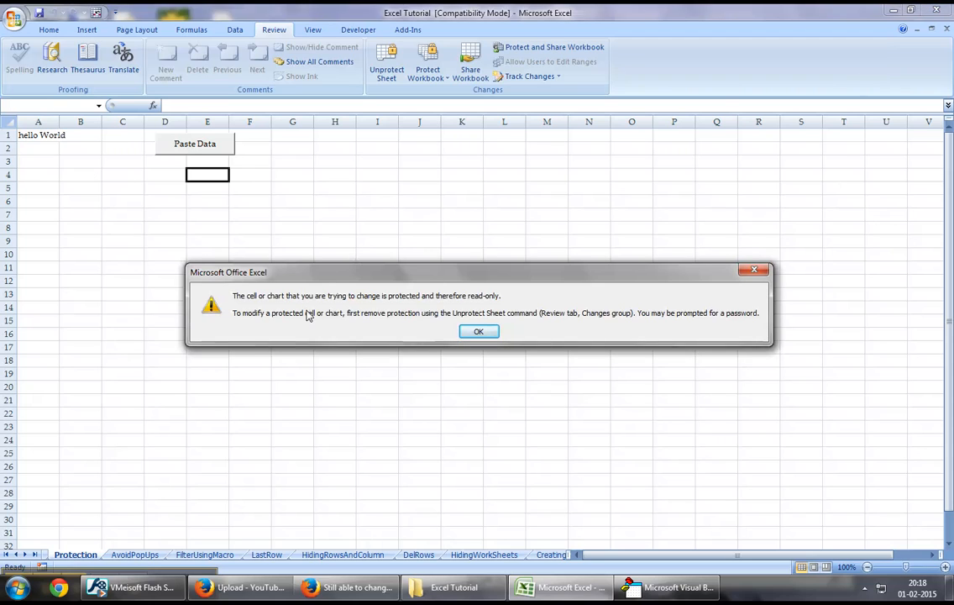
{"action": "mouse_move", "coordinate": [302, 312]}
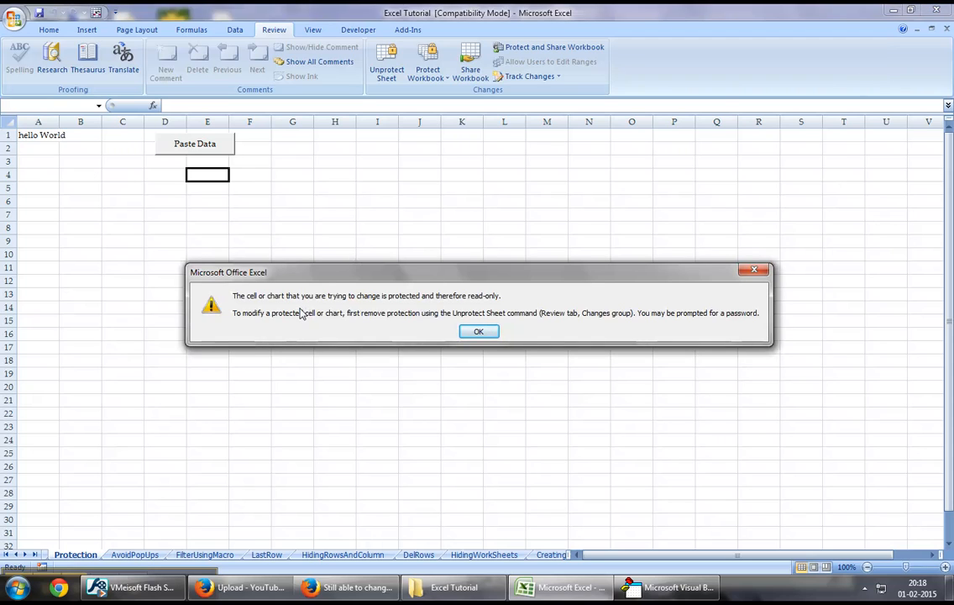
{"action": "left_click", "coordinate": [478, 331]}
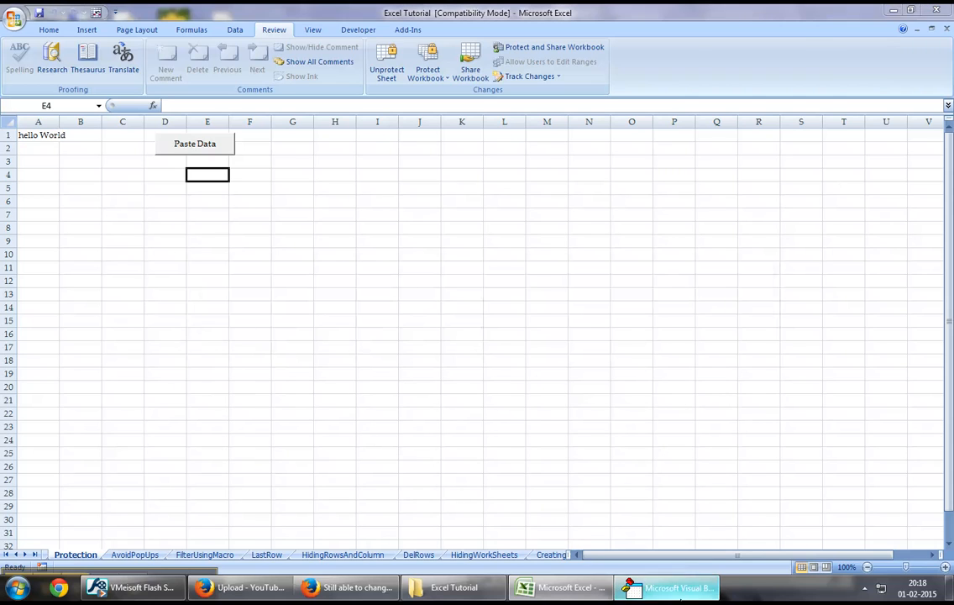
{"action": "left_click", "coordinate": [667, 587]}
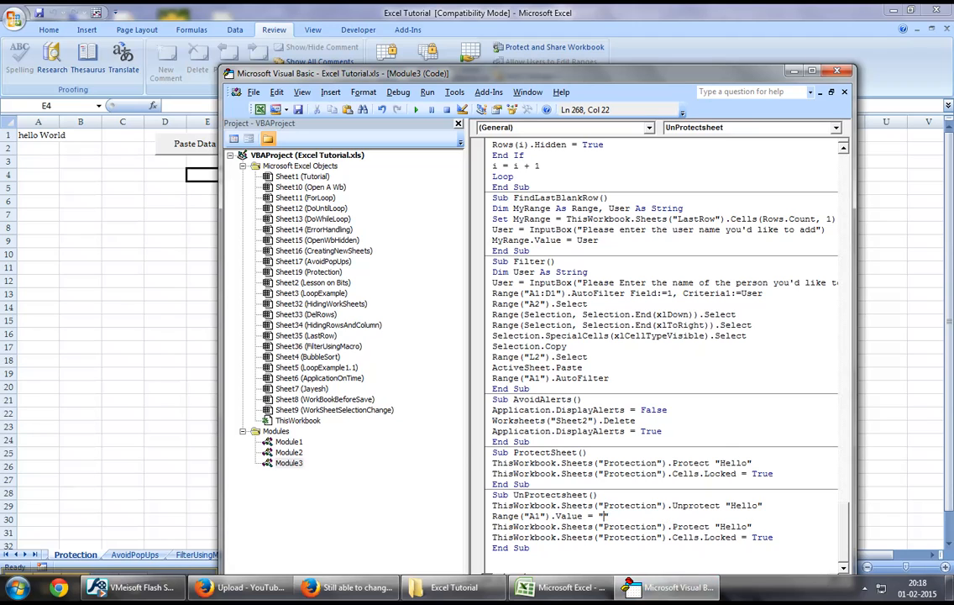
- Change the A1 text to "This is my sheet" and run Paste Data again
{"action": "type", "text": "This is"}
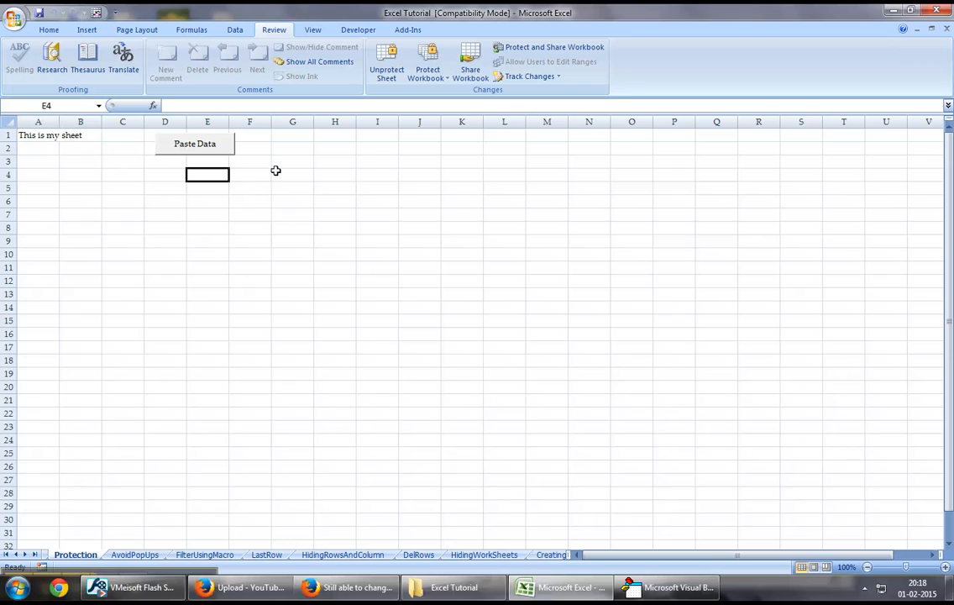
{"action": "mouse_move", "coordinate": [438, 309]}
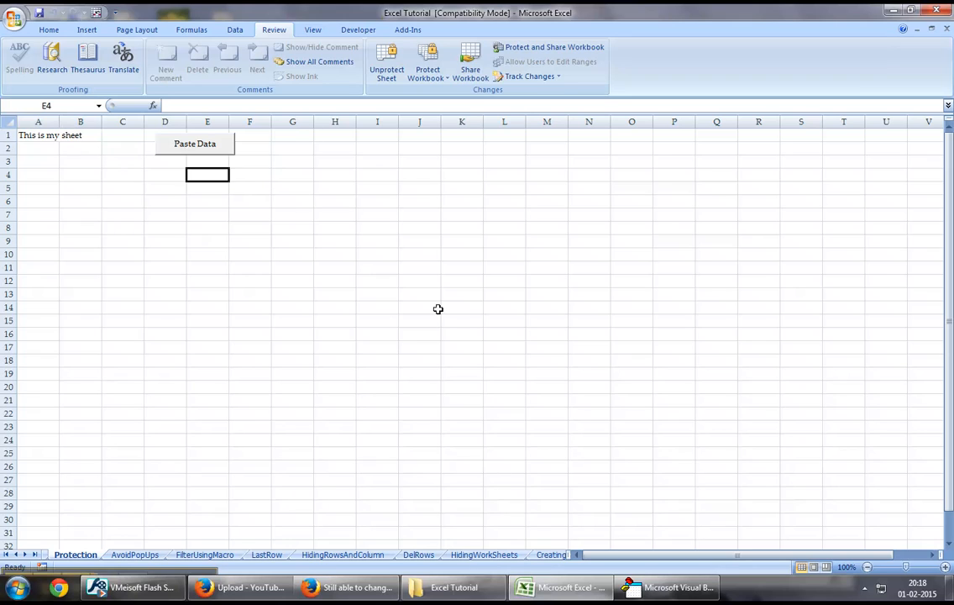
{"action": "mouse_move", "coordinate": [417, 297]}
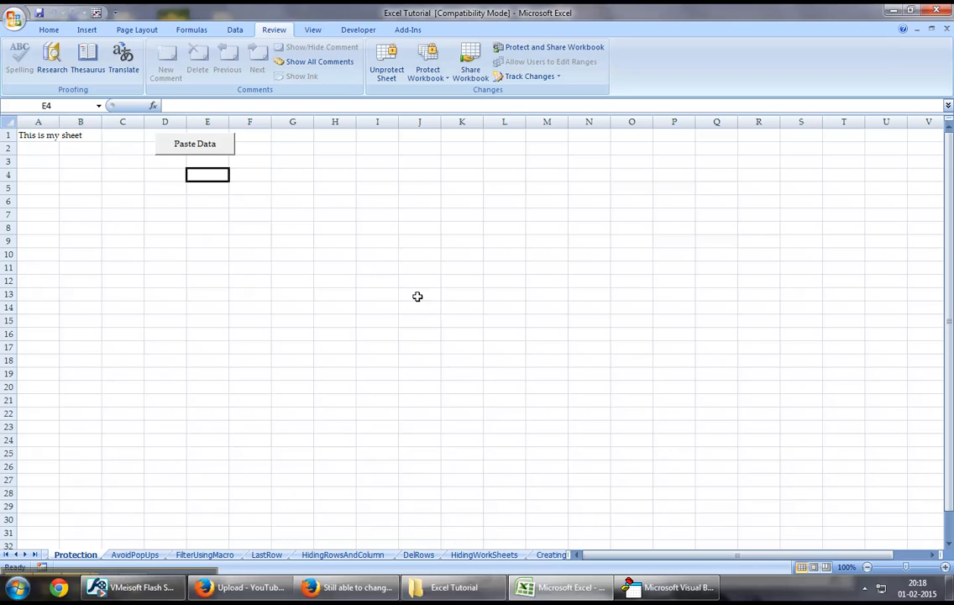